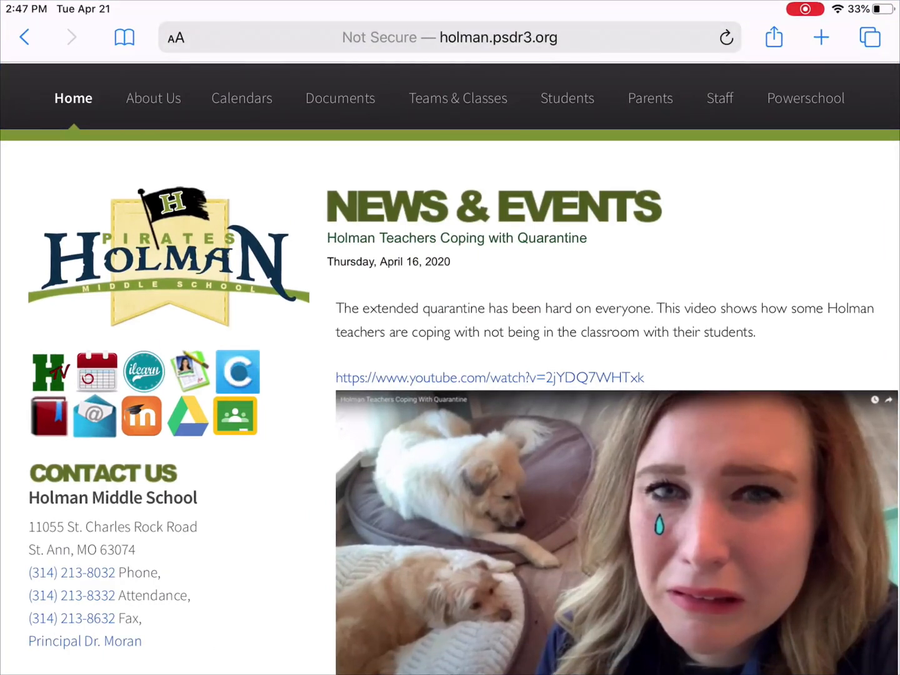
Open the Pattonville School District Clever login from the Holman Middle School homepage.
key("home")
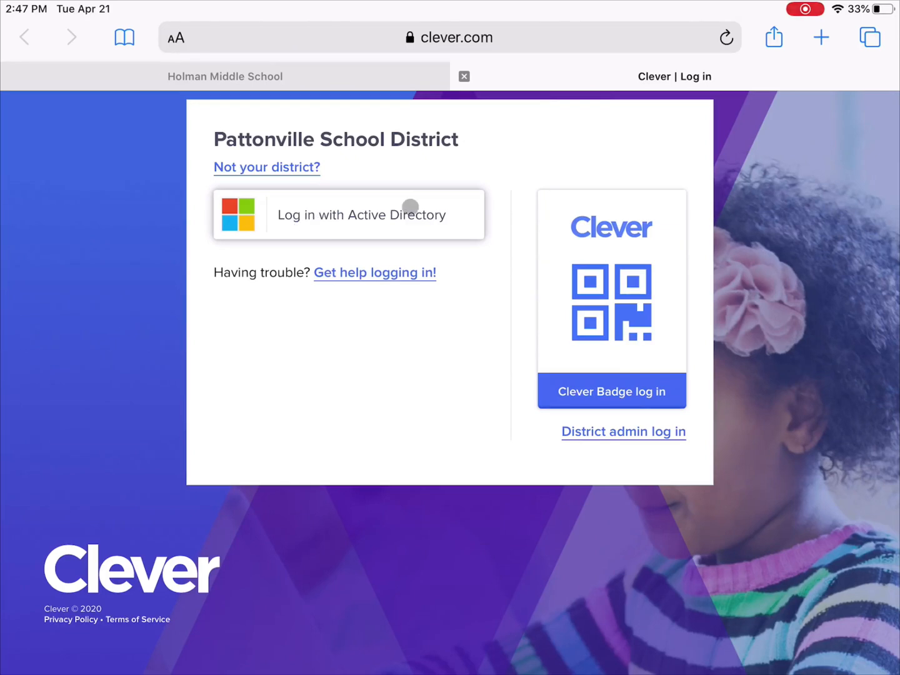
mouse_move(314, 217)
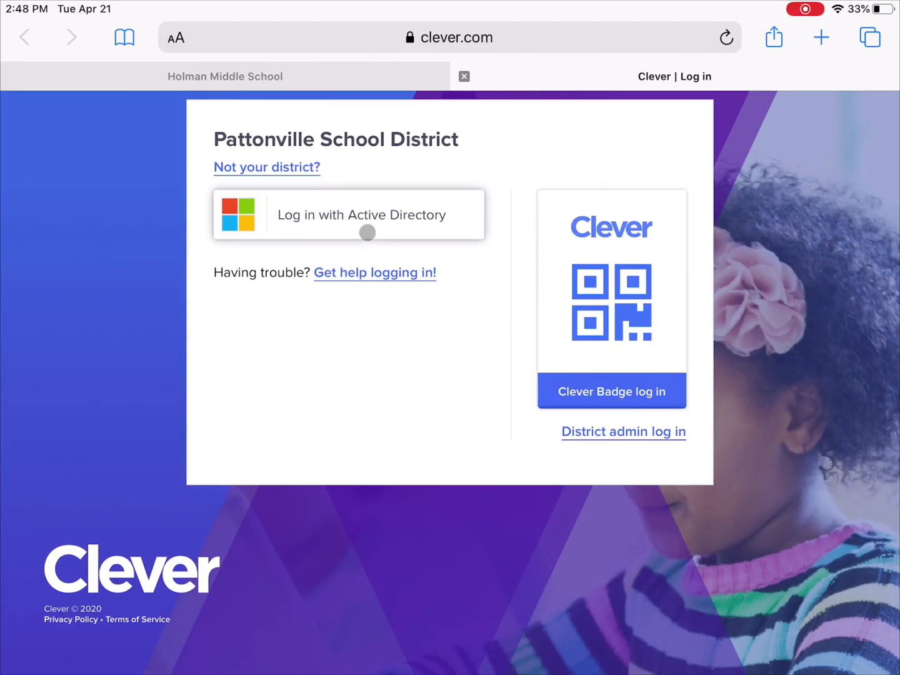
Choose 'Log in with Active Directory' on the Clever login page.
left_click(349, 215)
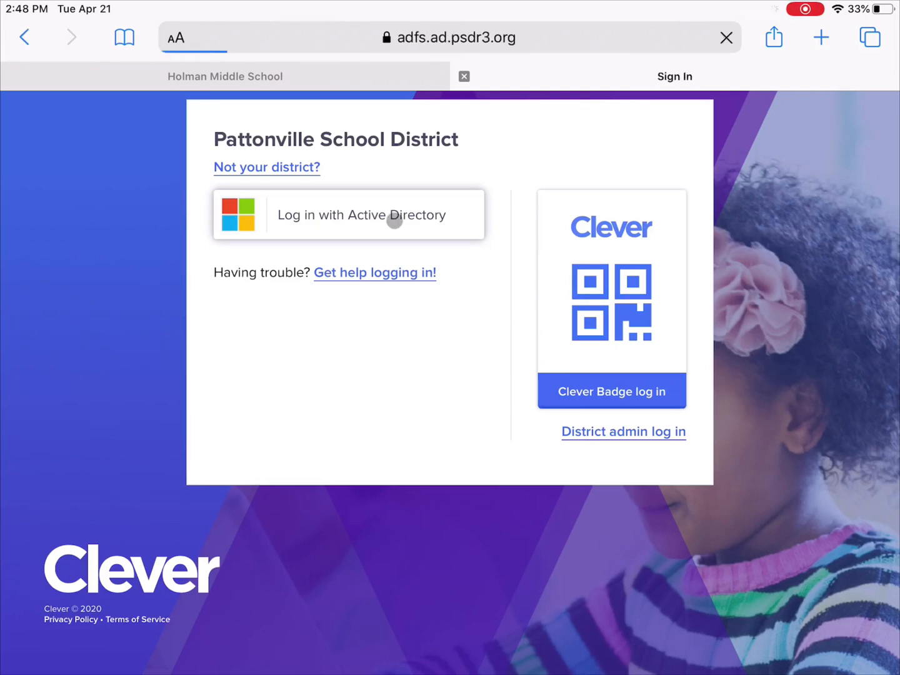
Enter the organizational account username and password on the Pattonville sign-in page.
left_click(349, 215)
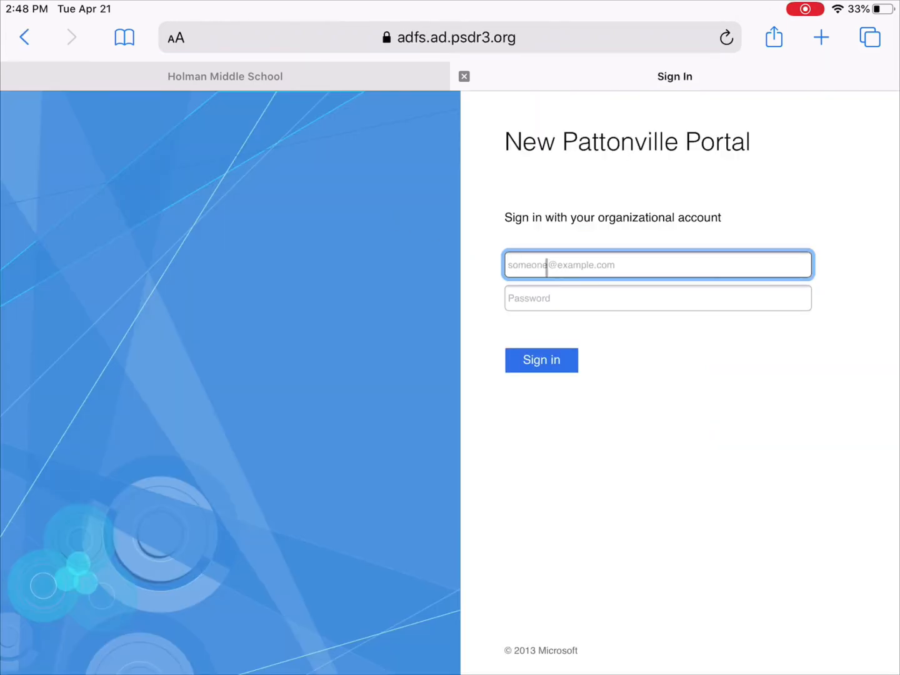
left_click(657, 298)
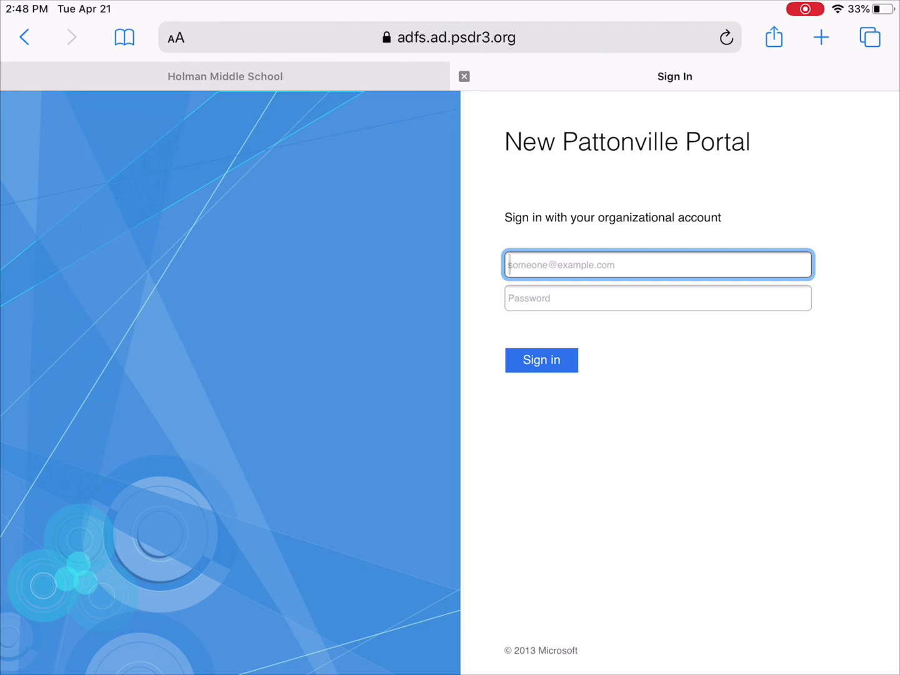
left_click(657, 264)
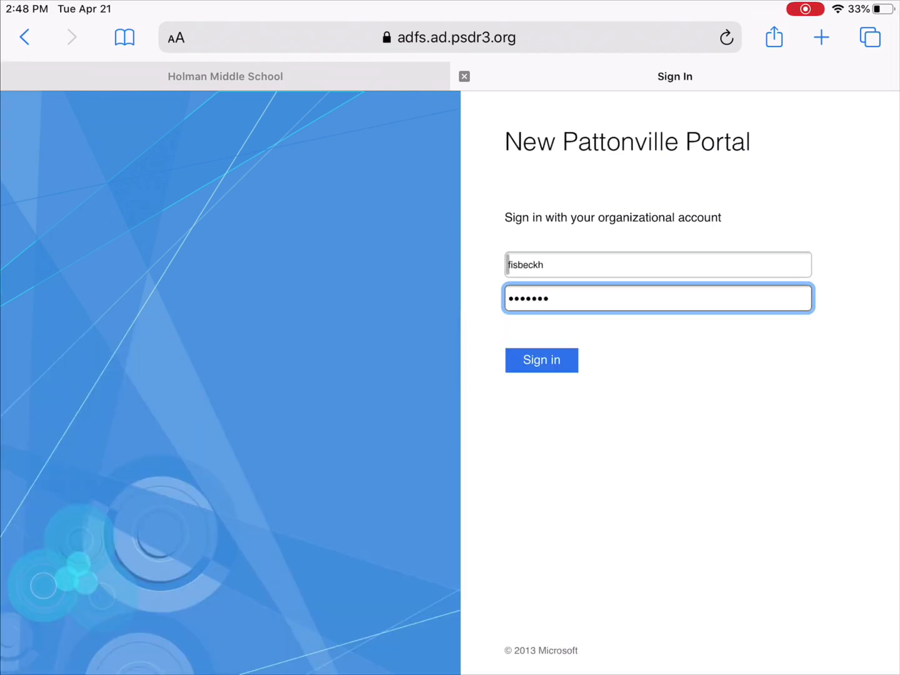
Dismiss the keyboard and press Sign in to submit the credentials.
left_click(656, 265)
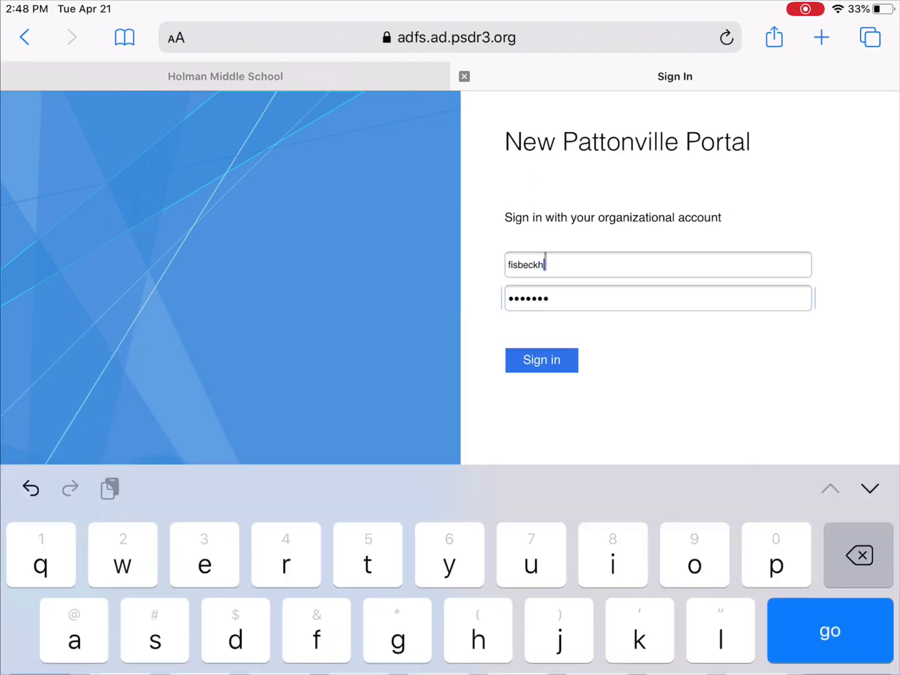
left_click(656, 264)
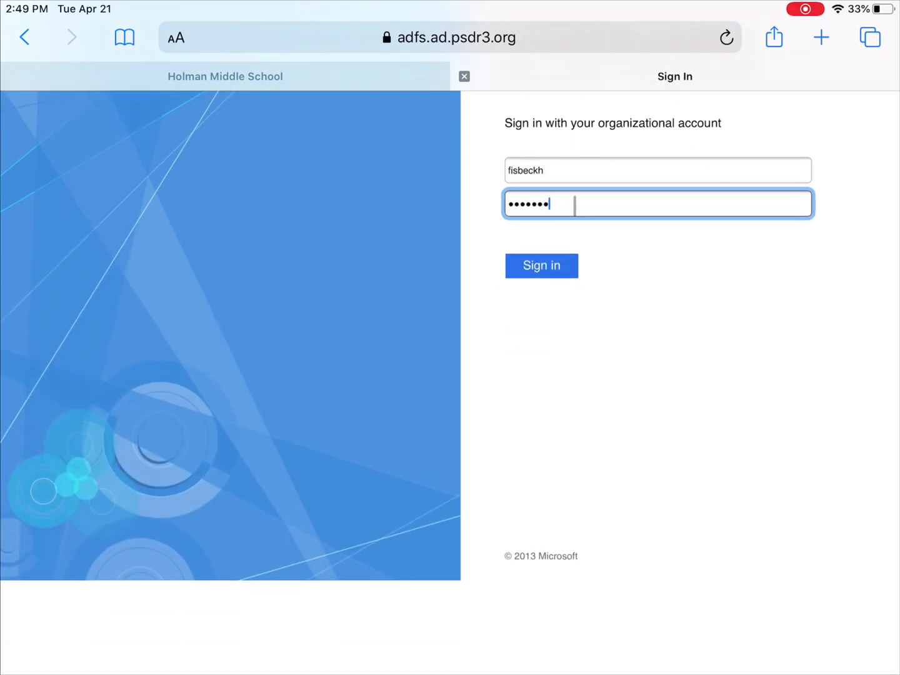
left_click(541, 265)
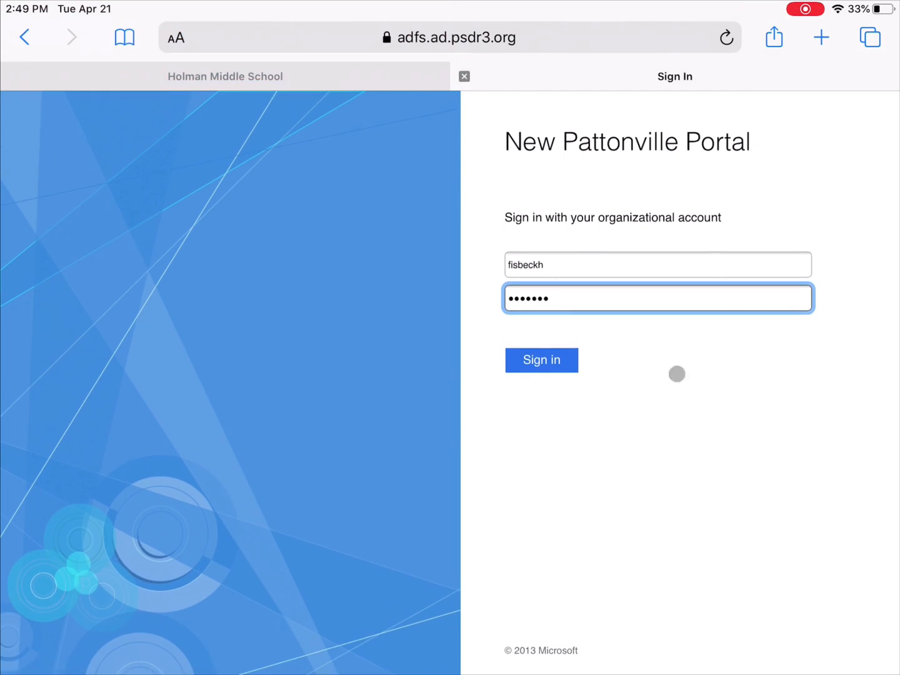
left_click(657, 264)
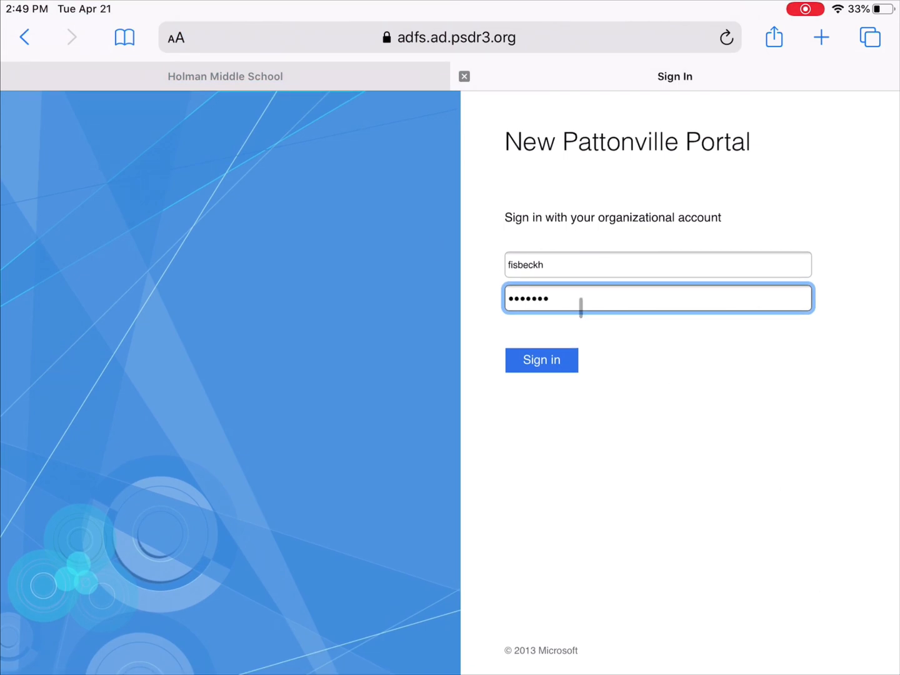
left_click(541, 360)
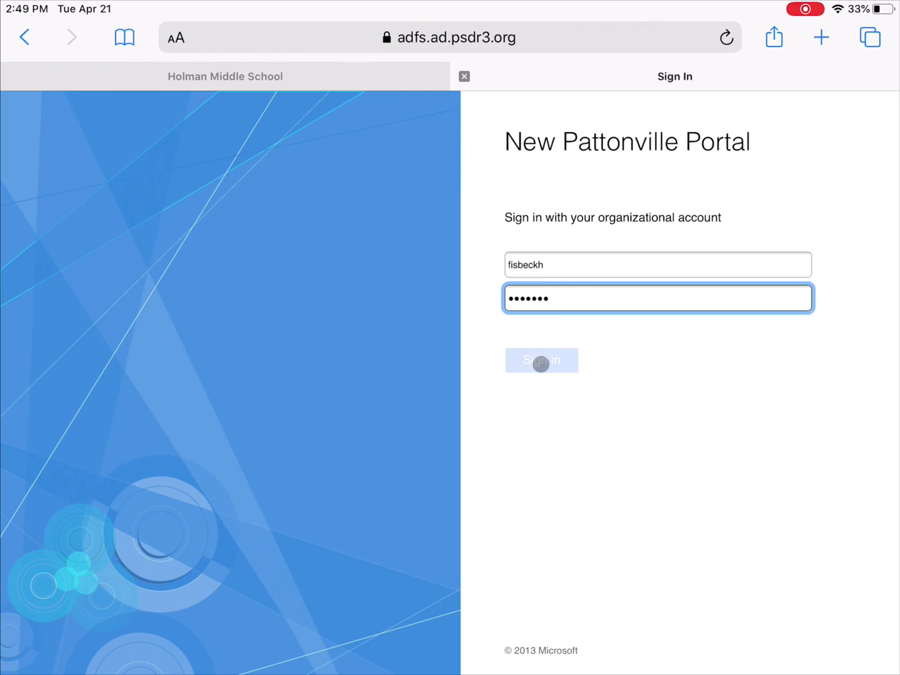
Confirm sign-in and scroll the Holman portal to Teacher Pages and Instant Login Applications.
left_click(541, 360)
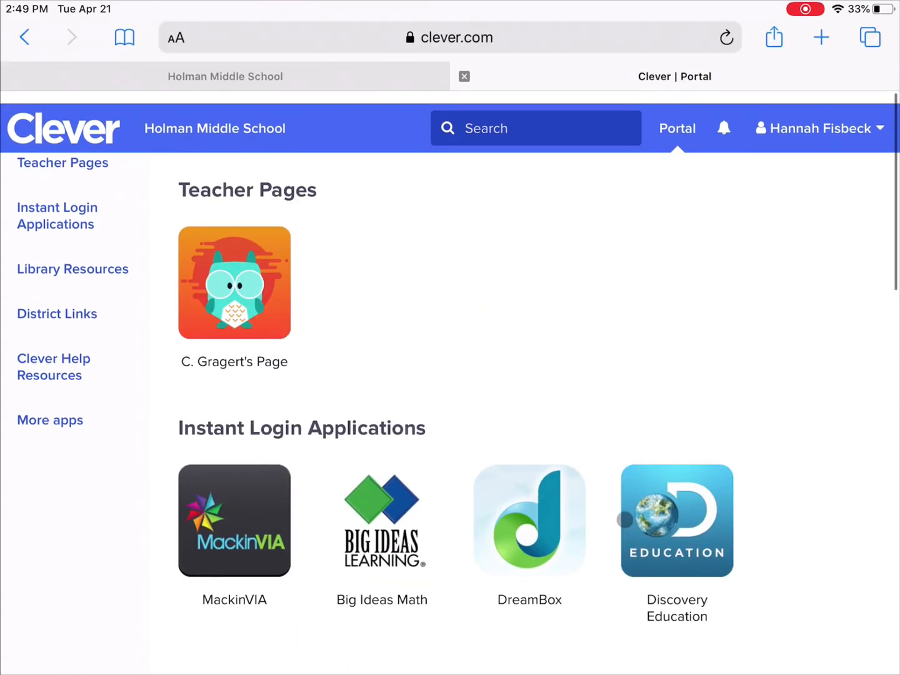
scroll("up", 3)
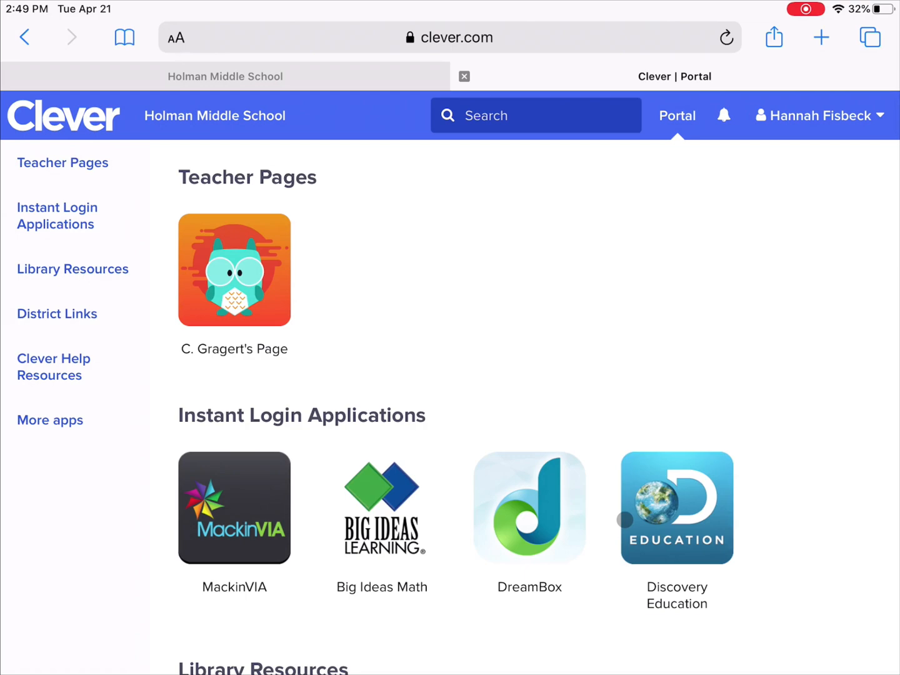